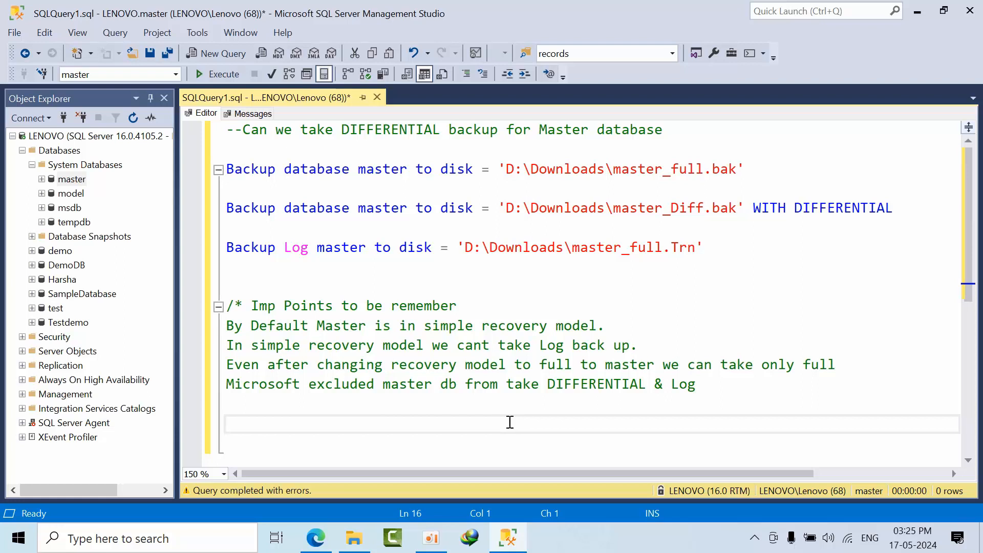
mouse_move(388, 366)
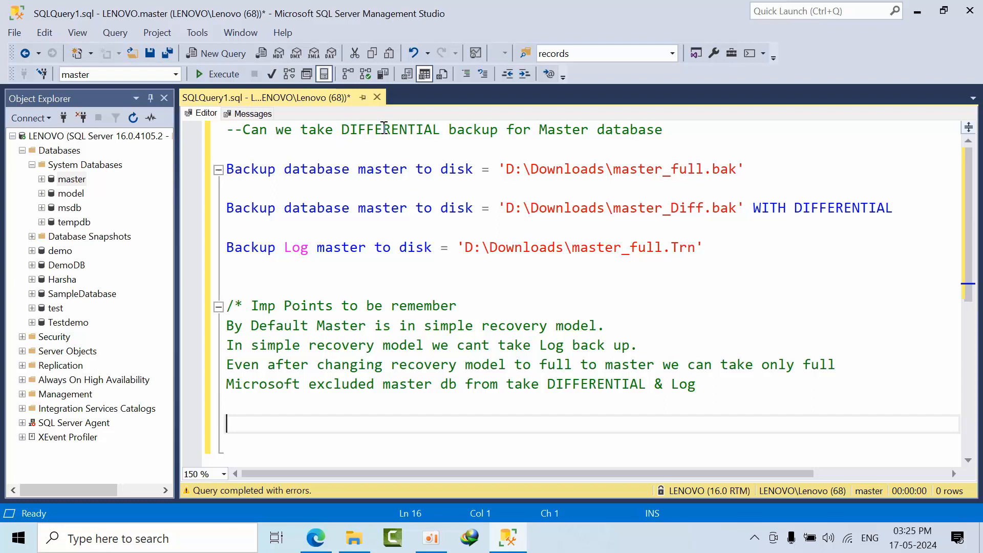
mouse_move(583, 131)
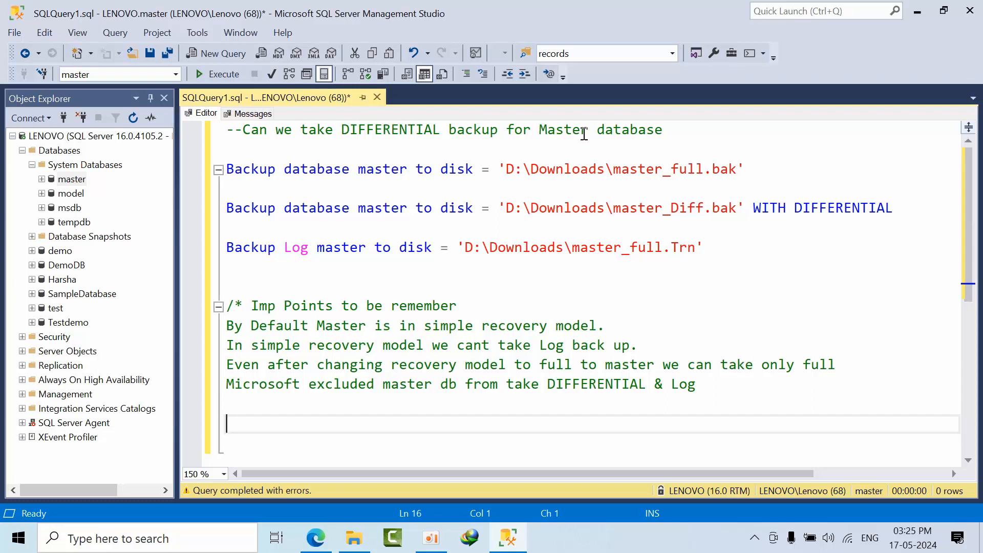
mouse_move(494, 134)
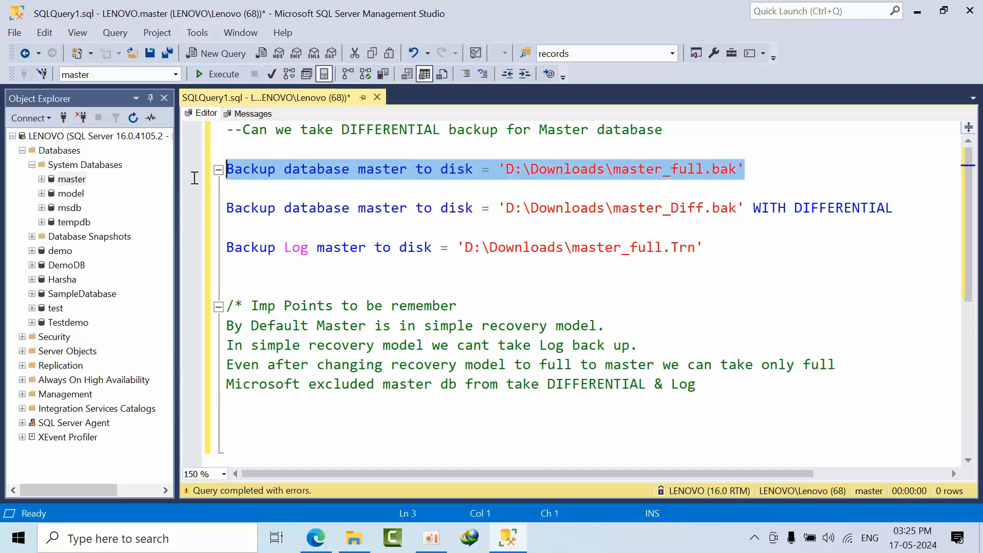
- Run the full BACKUP DATABASE master statement to master_full.bak in D:\Downloads
left_click(217, 73)
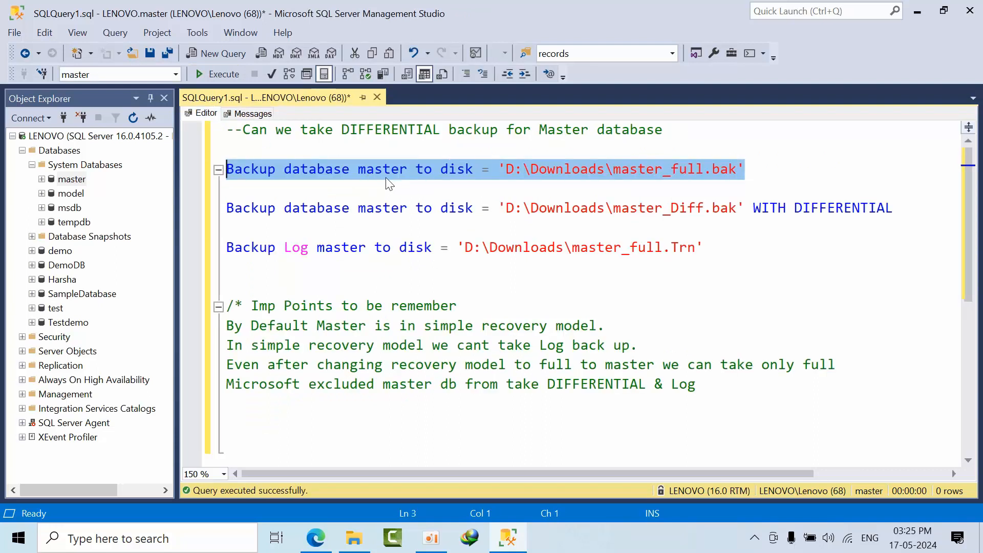
mouse_move(80, 180)
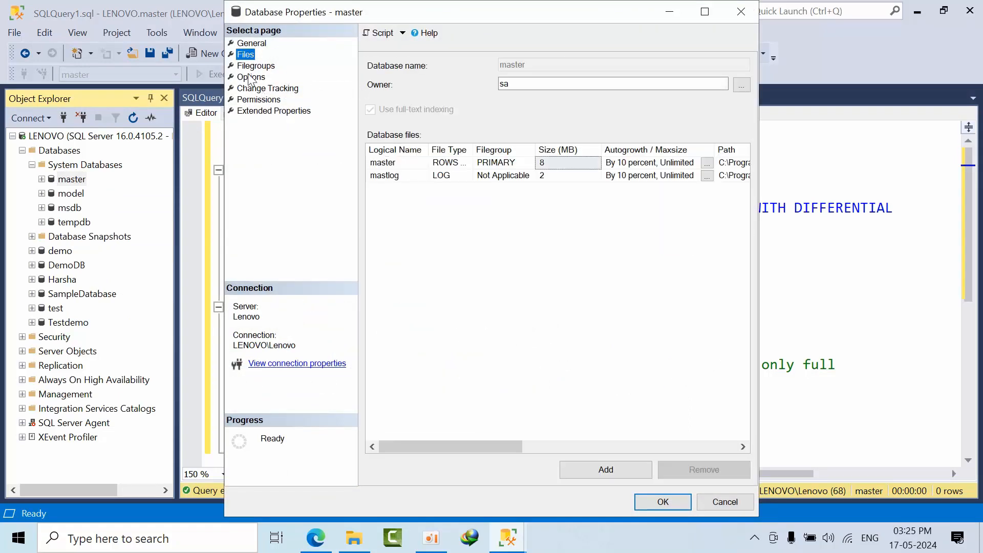
left_click(250, 77)
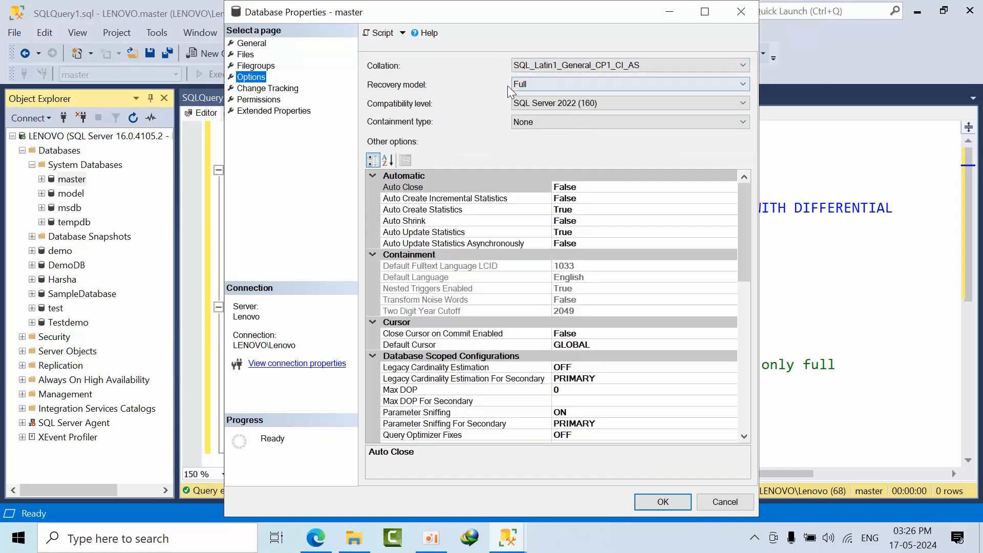
left_click(723, 501)
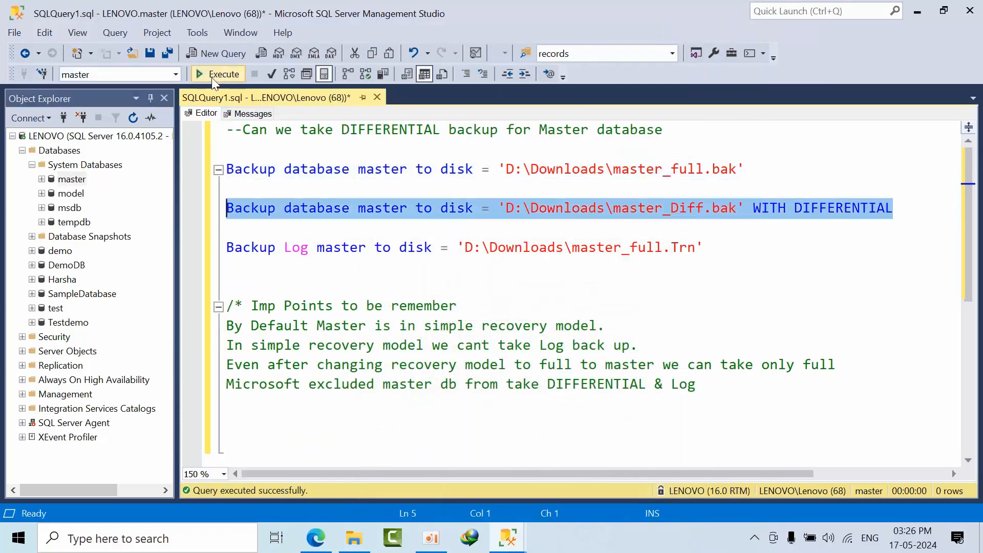
mouse_move(224, 74)
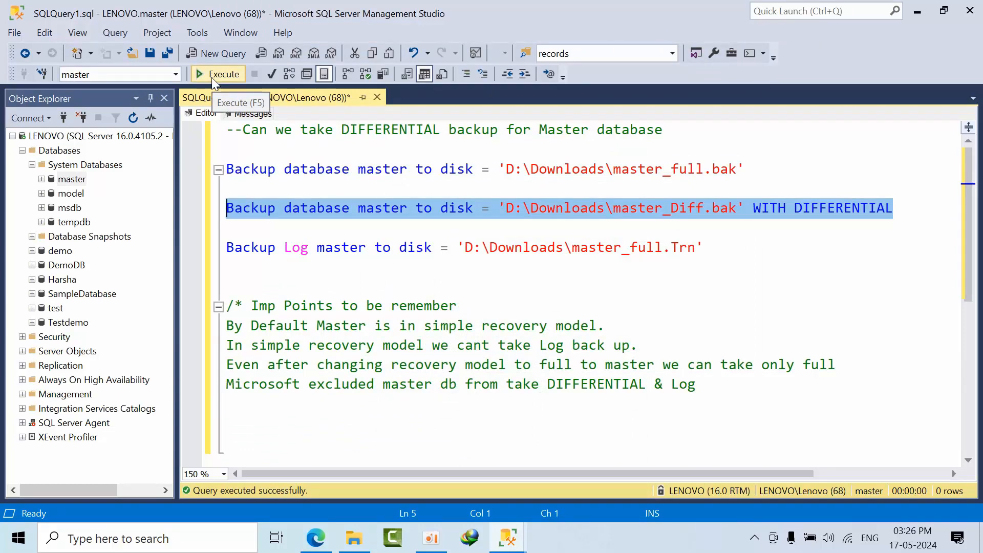
- Run the WITH DIFFERENTIAL backup of master, read the error, and return to the script
left_click(223, 74)
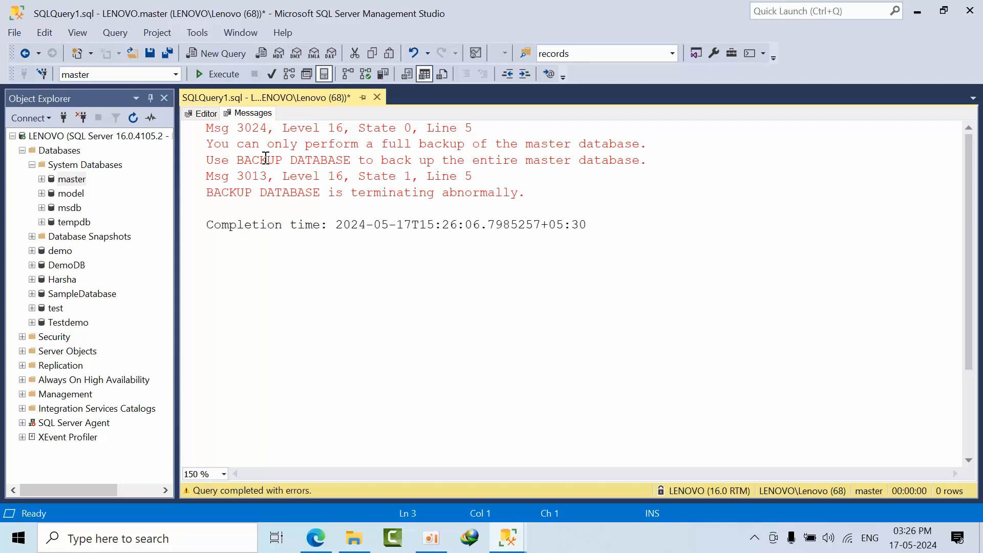
mouse_move(501, 144)
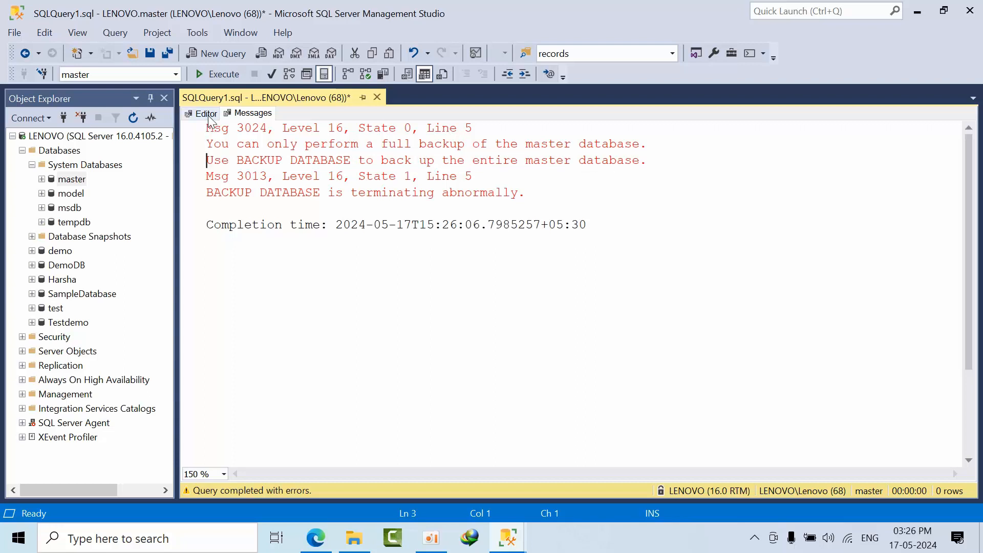
left_click(205, 113)
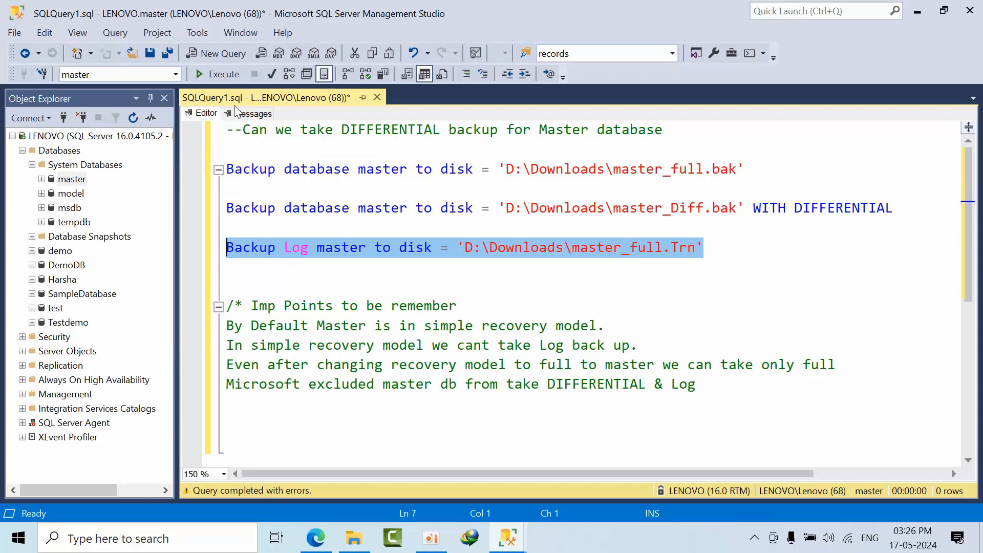
- Run the BACKUP LOG master statement and review its error
left_click(215, 74)
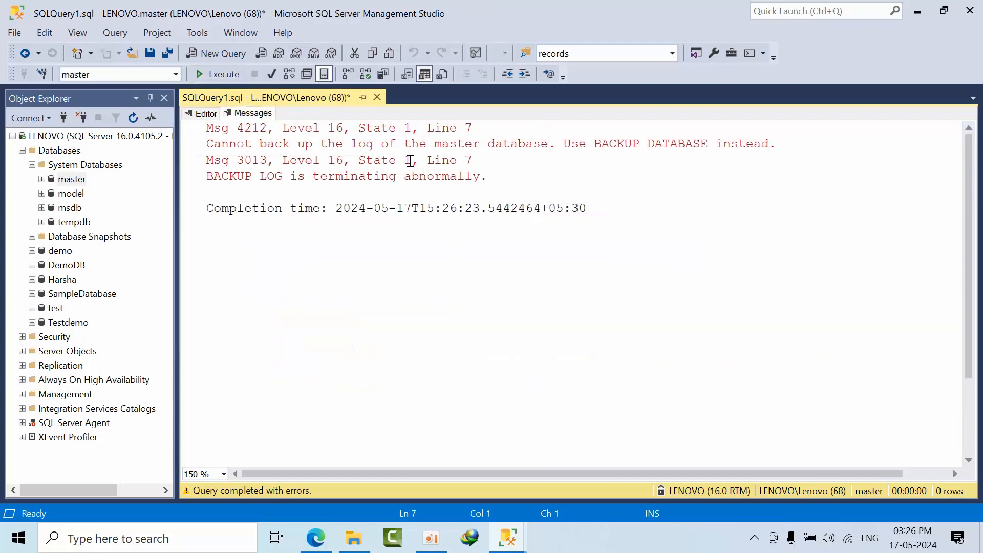
mouse_move(750, 145)
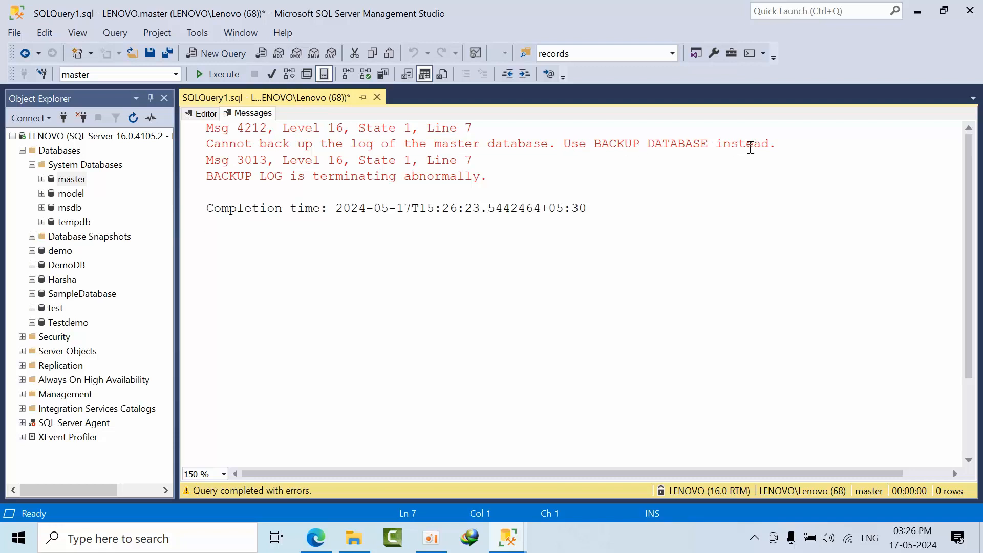
mouse_move(188, 119)
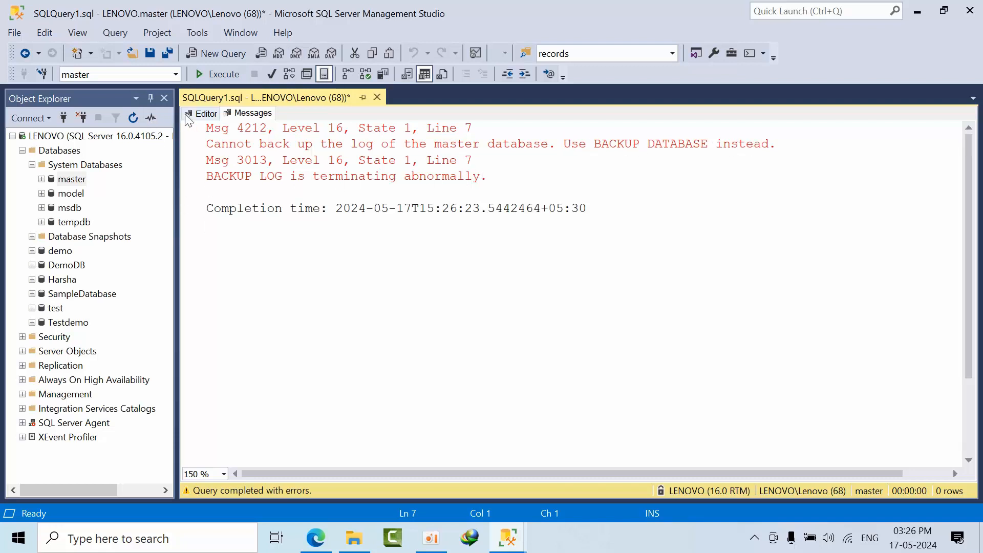
- Switch from the Messages tab back to the script's notes on master backup limits
left_click(206, 112)
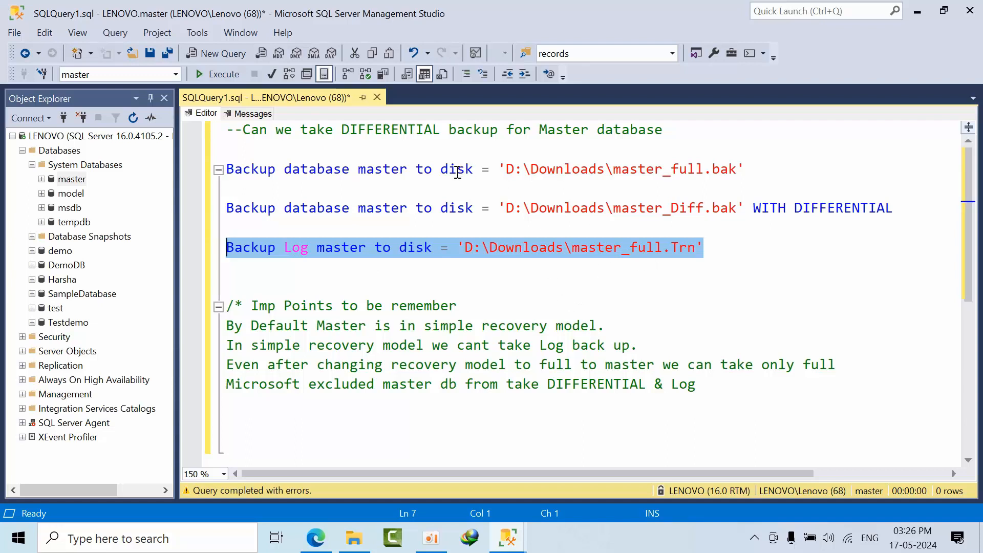
mouse_move(438, 322)
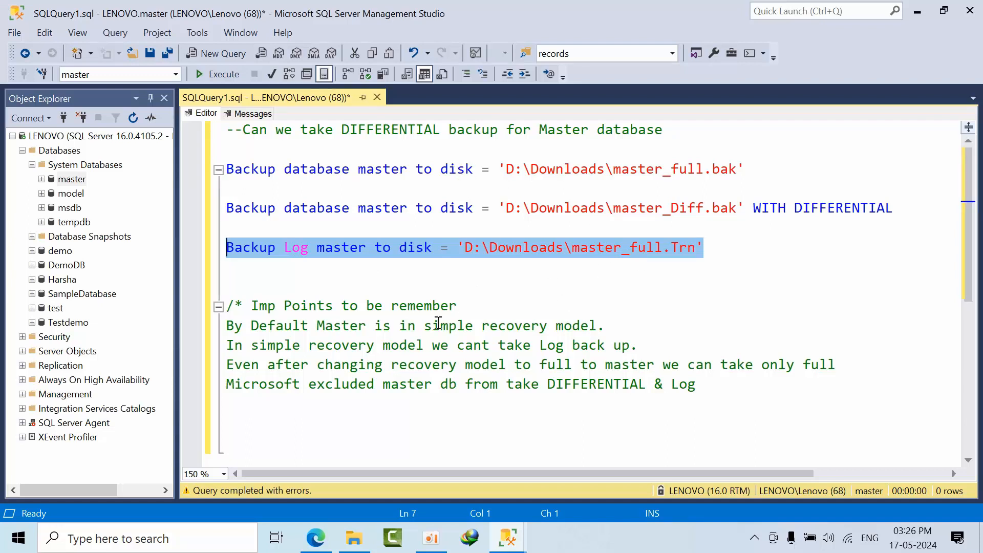
mouse_move(761, 351)
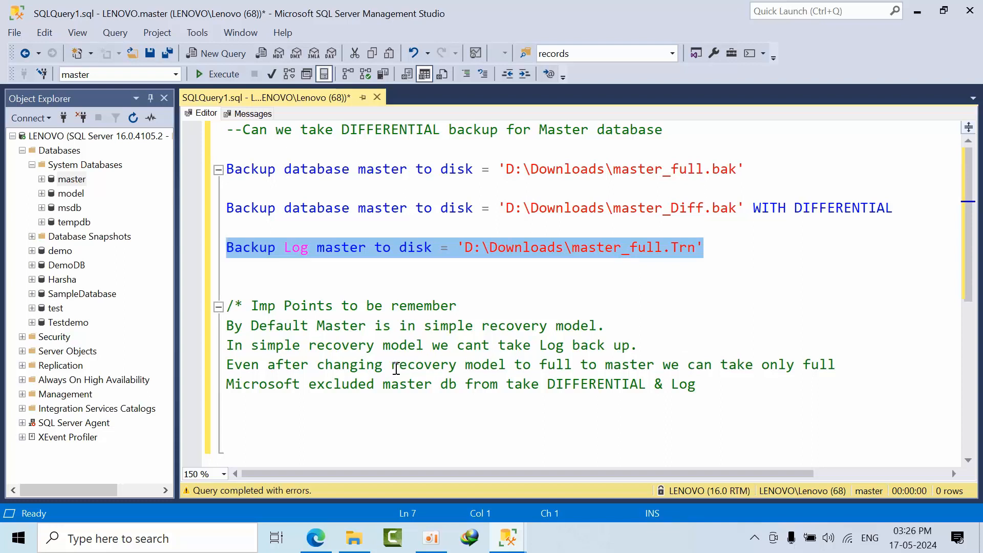
mouse_move(615, 369)
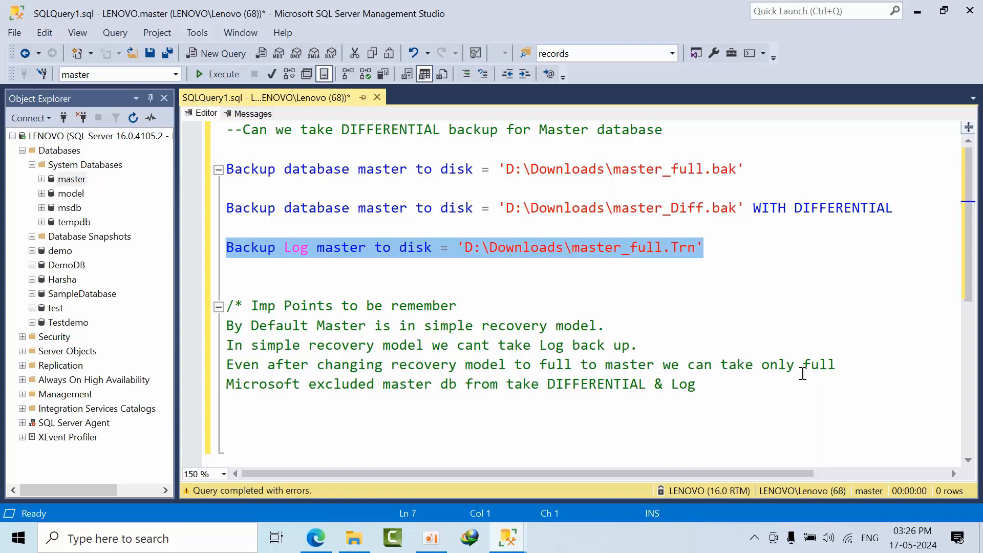
mouse_move(798, 373)
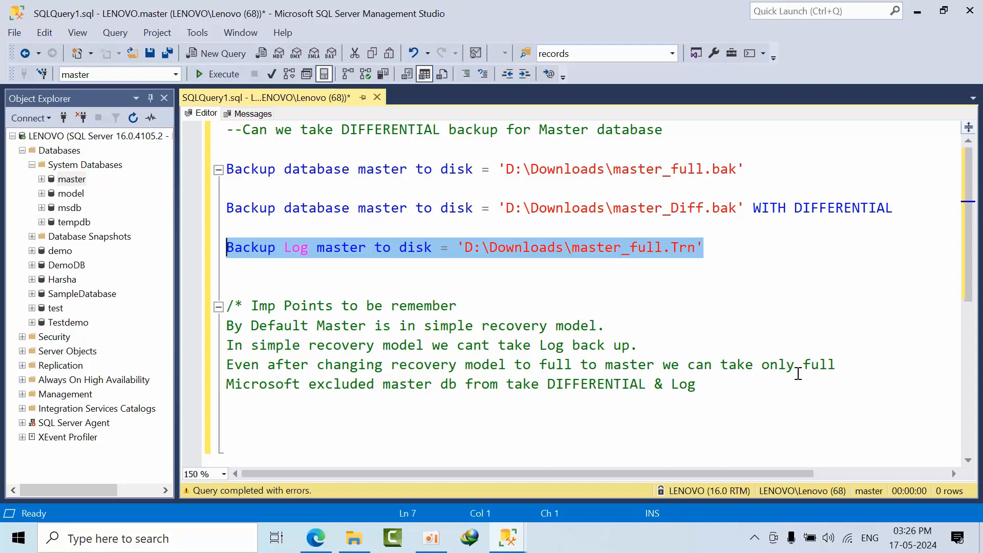